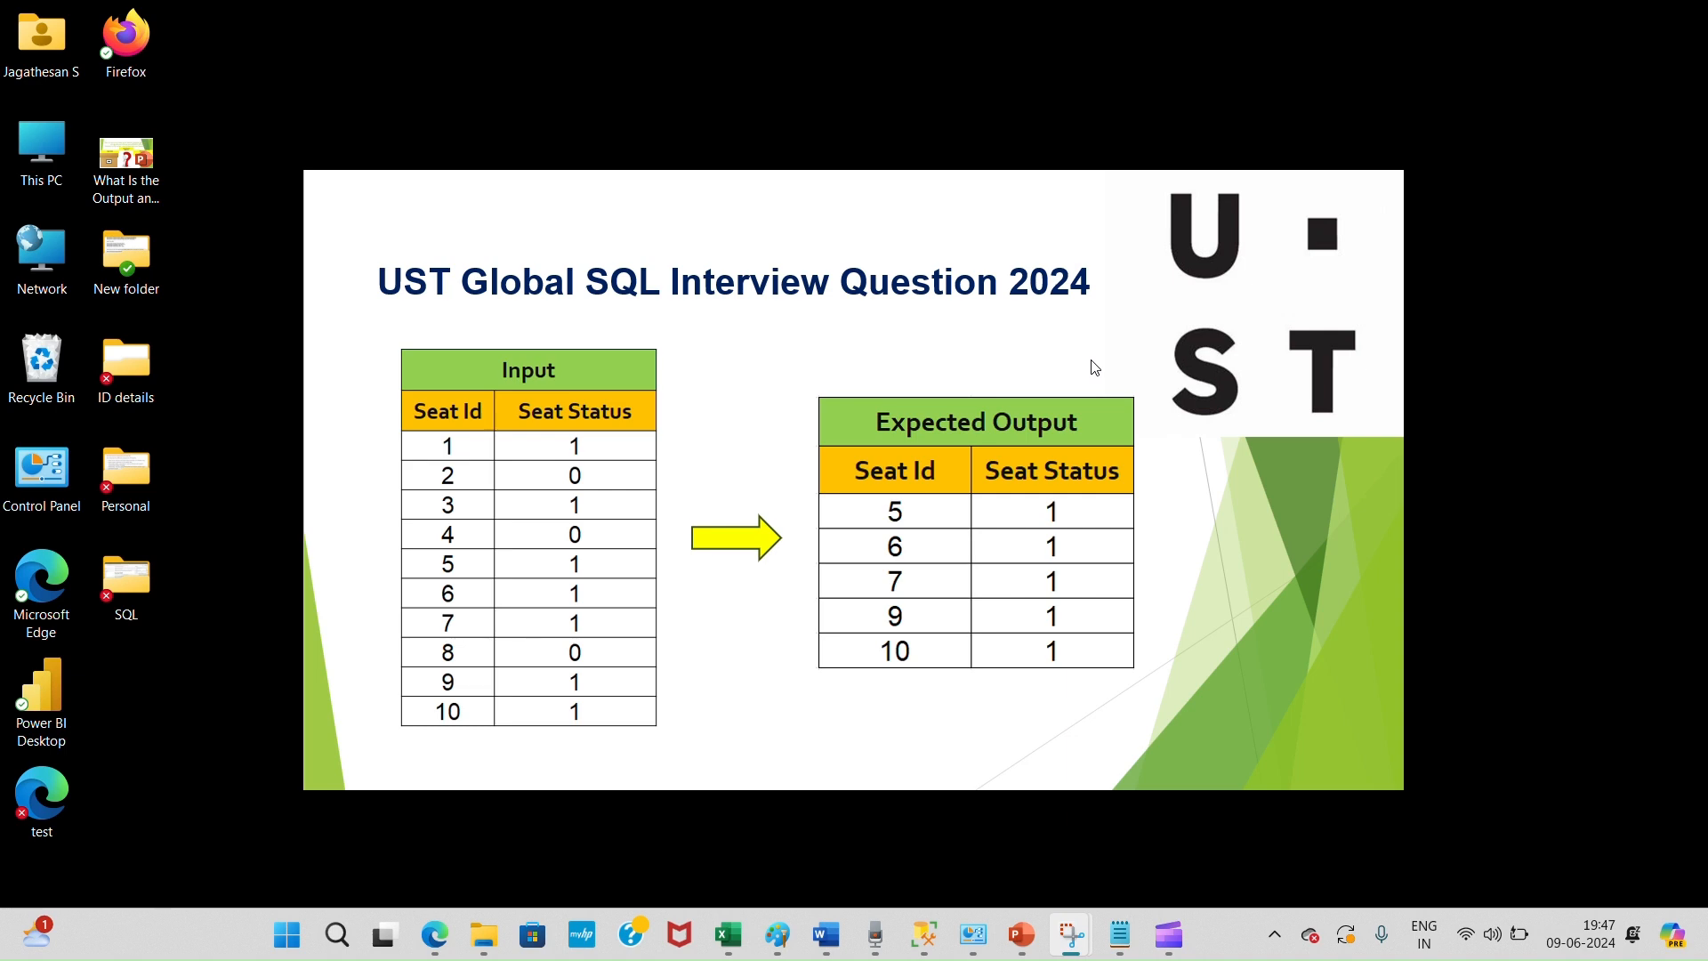
{"action": "mouse_move", "coordinate": [557, 437]}
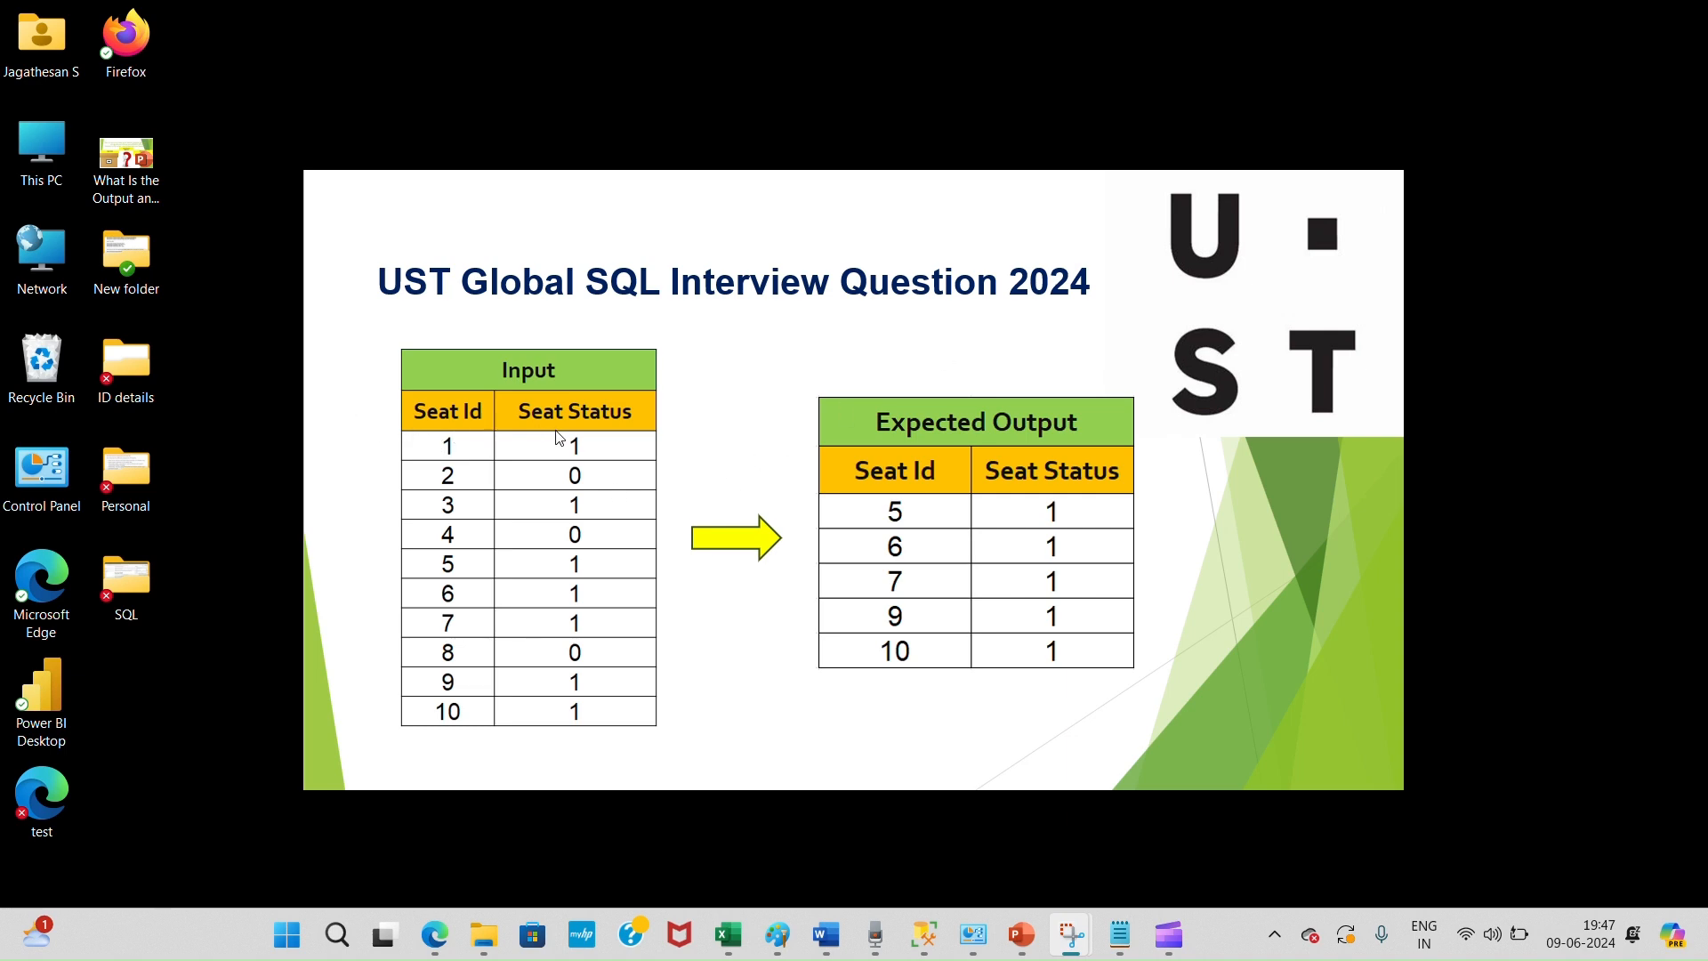
{"action": "mouse_move", "coordinate": [565, 626]}
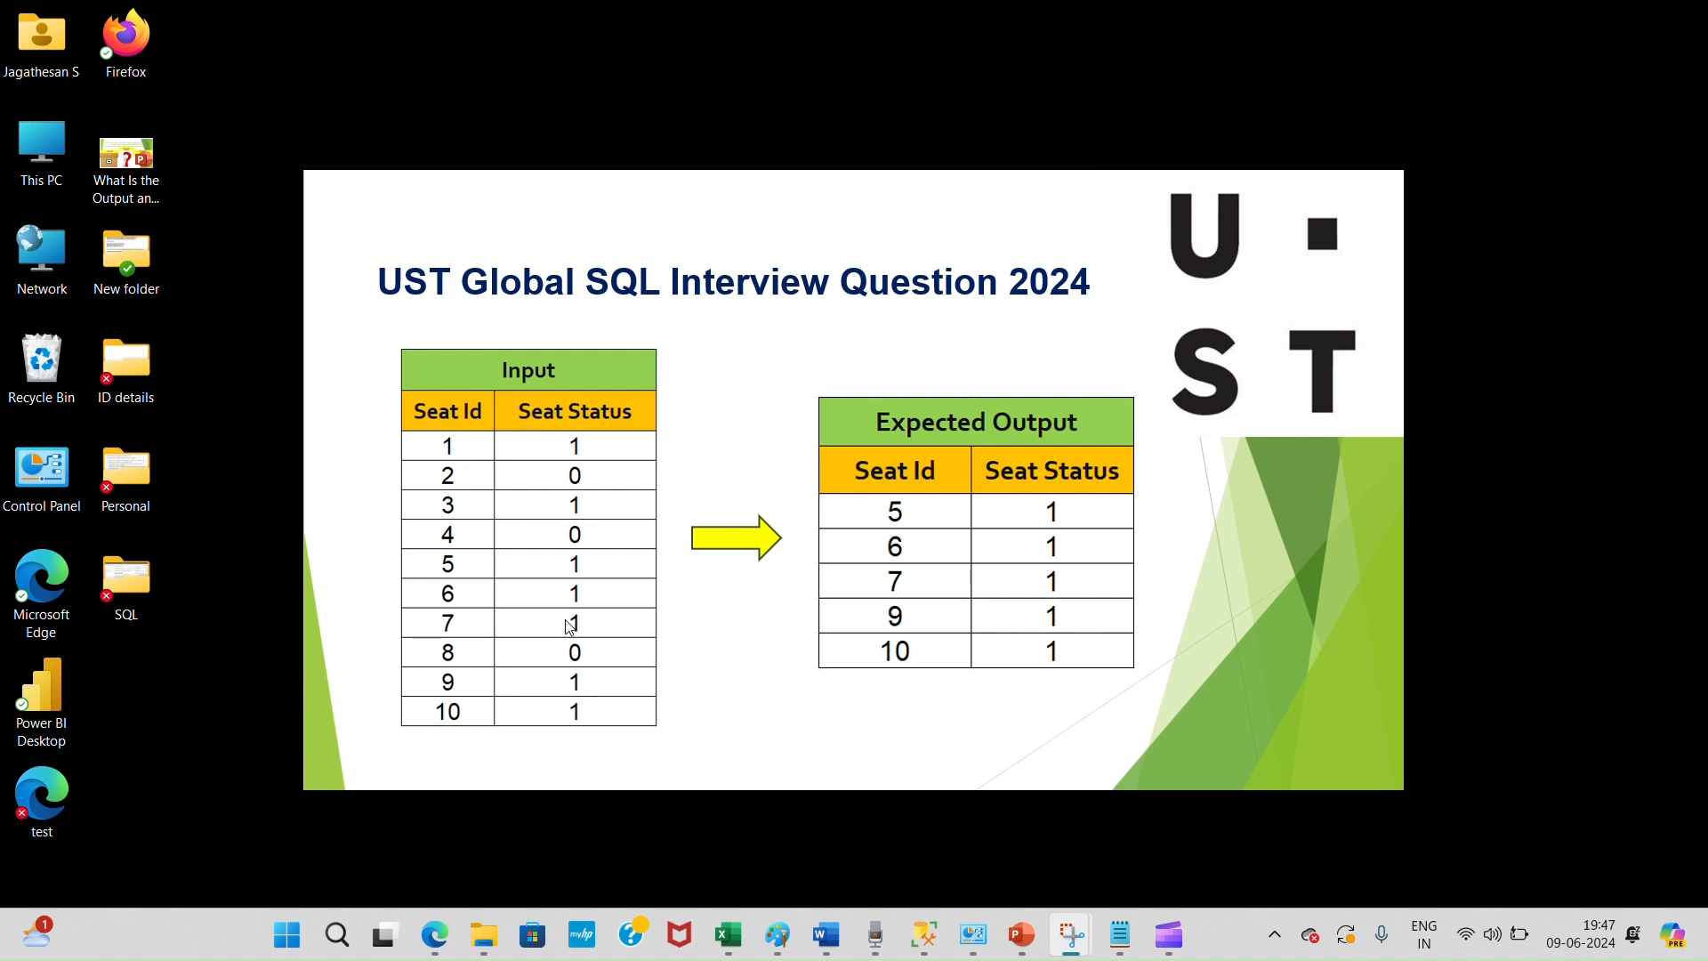
{"action": "mouse_move", "coordinate": [549, 548]}
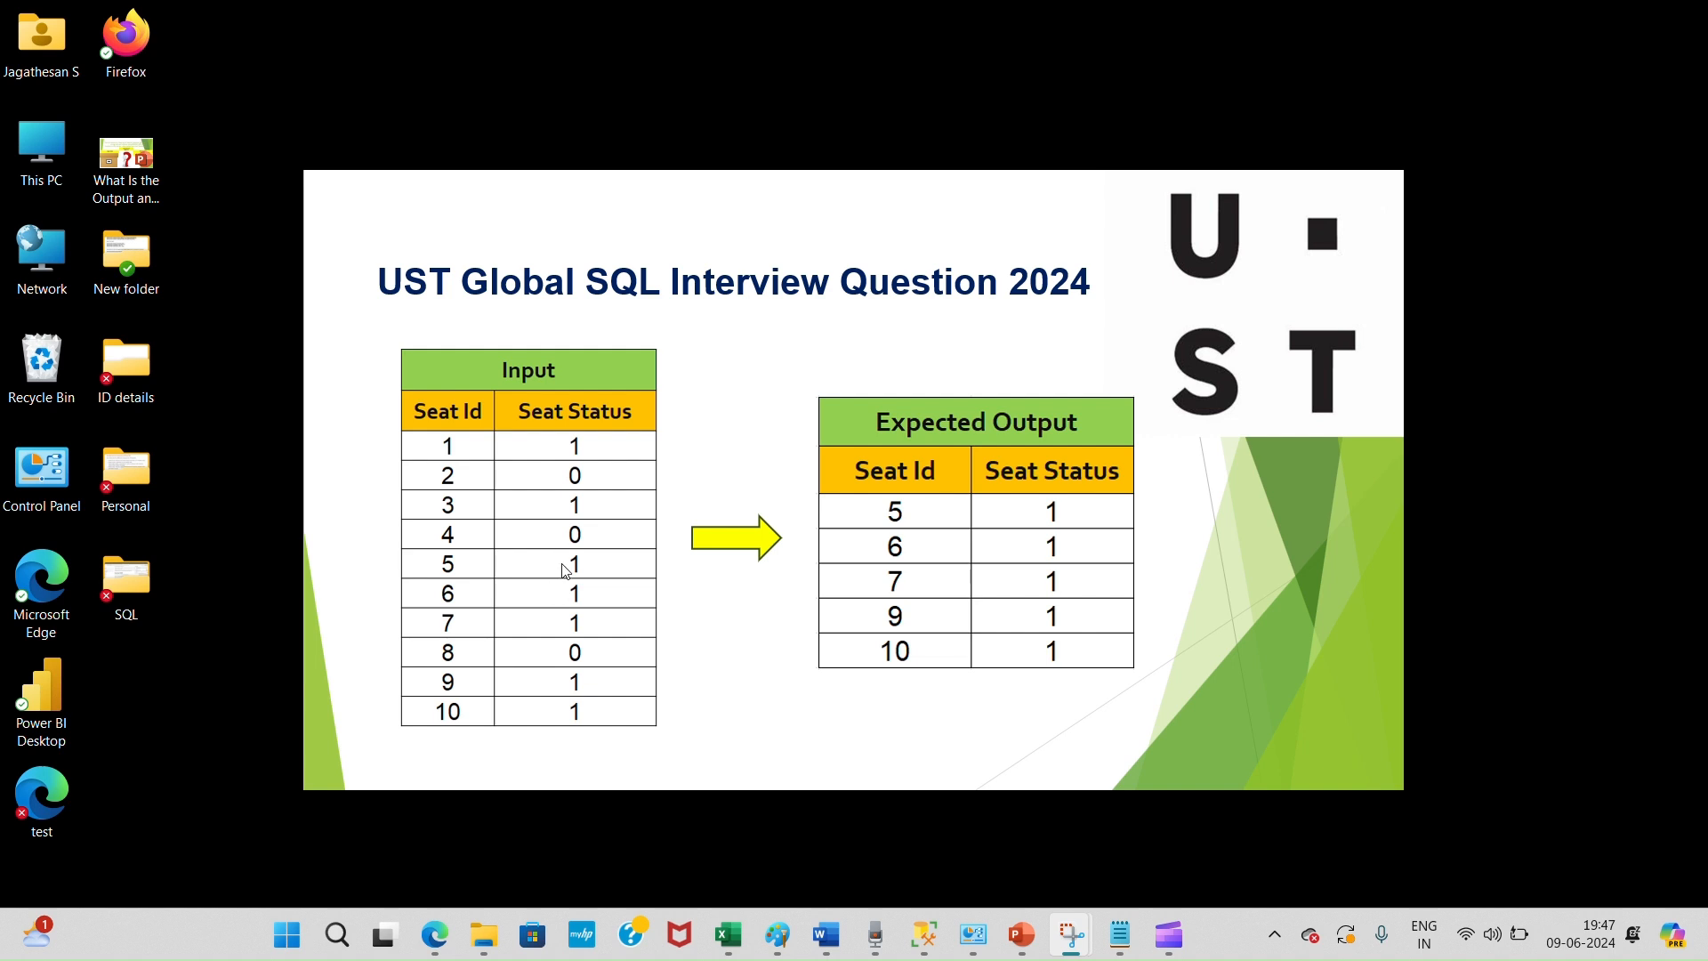
{"action": "mouse_move", "coordinate": [458, 562]}
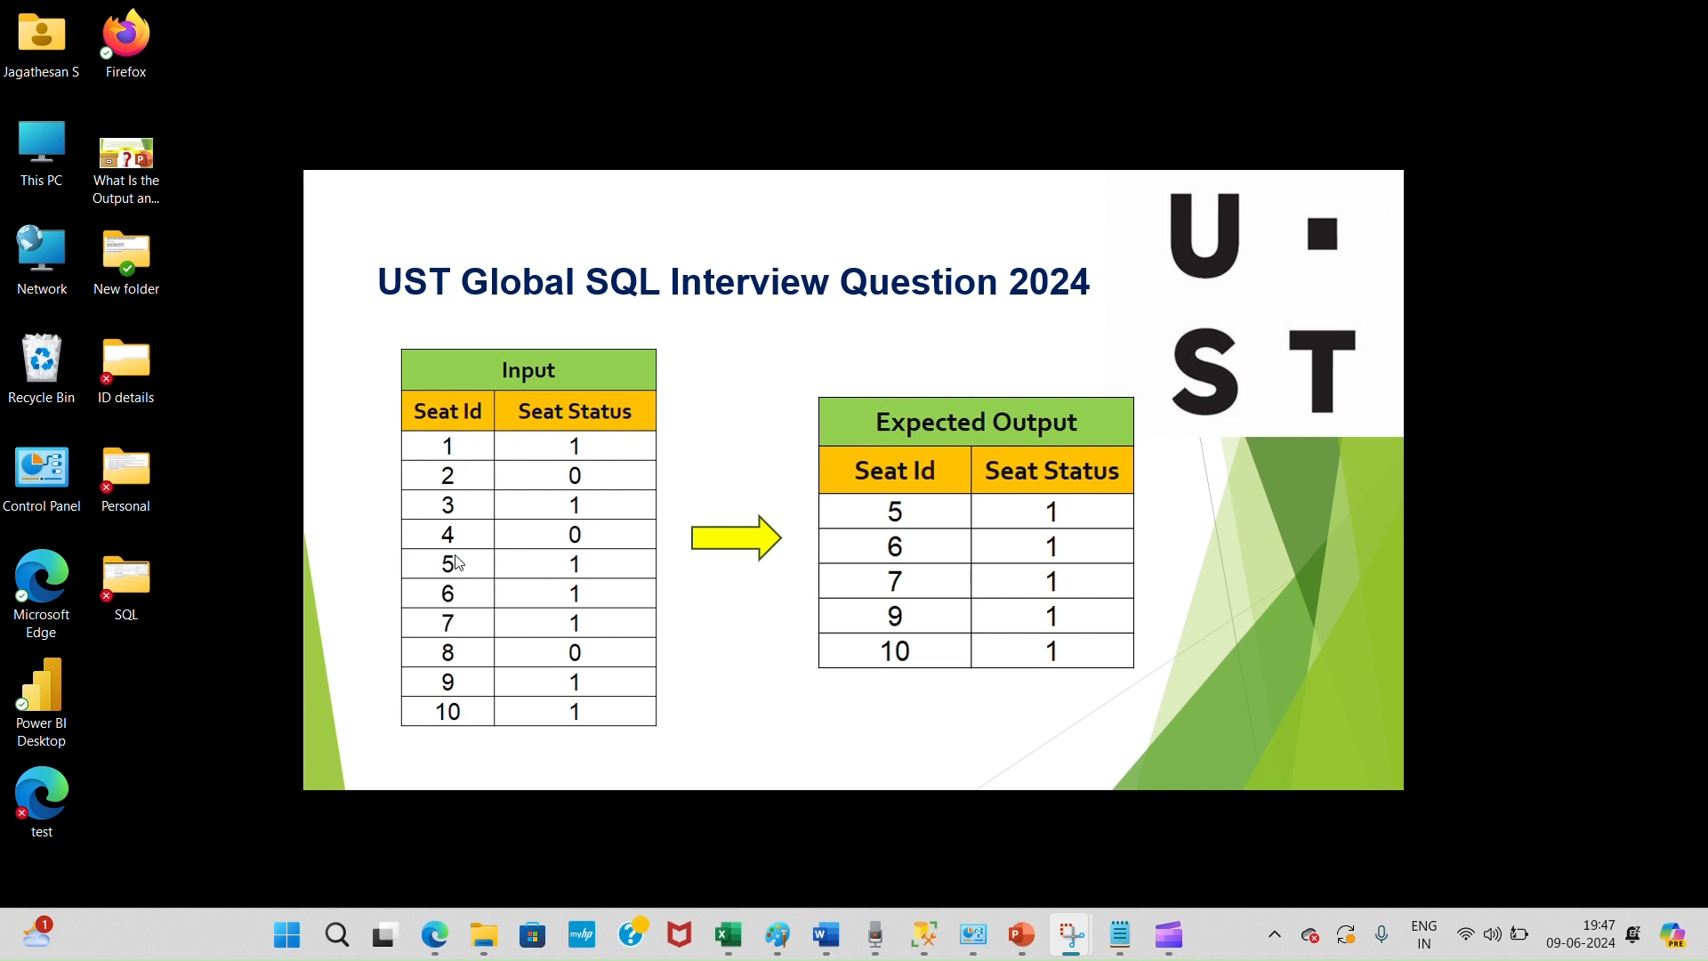
{"action": "mouse_move", "coordinate": [576, 580]}
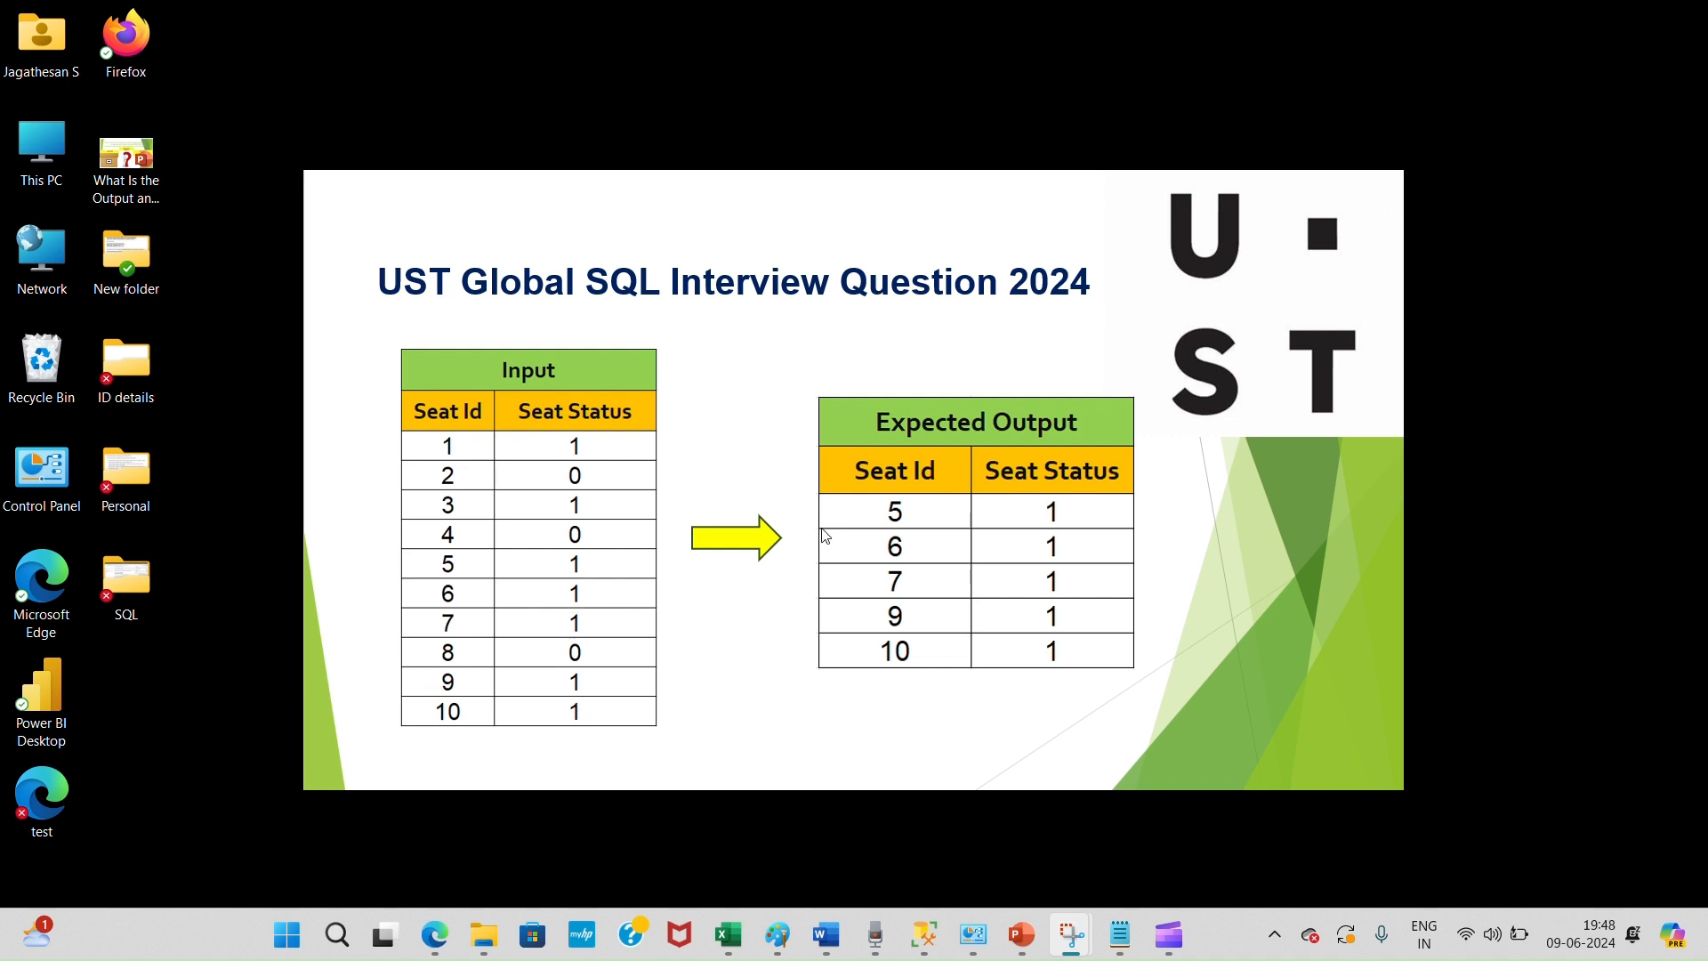
{"action": "mouse_move", "coordinate": [975, 434]}
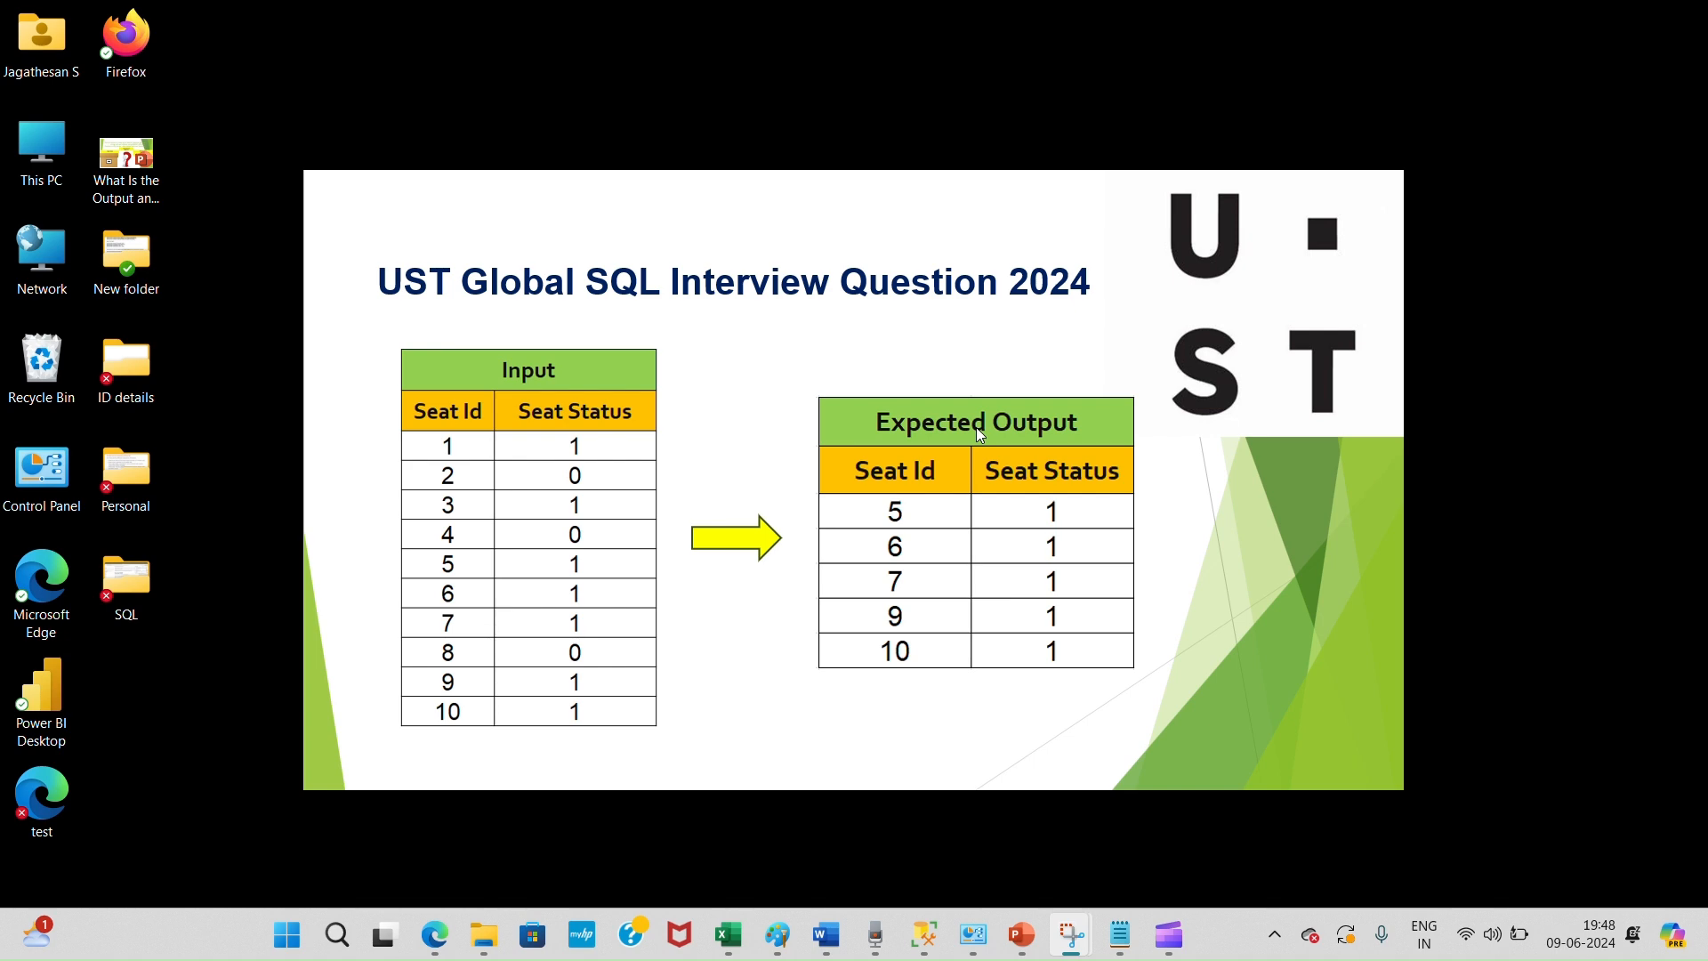
{"action": "mouse_move", "coordinate": [895, 756]}
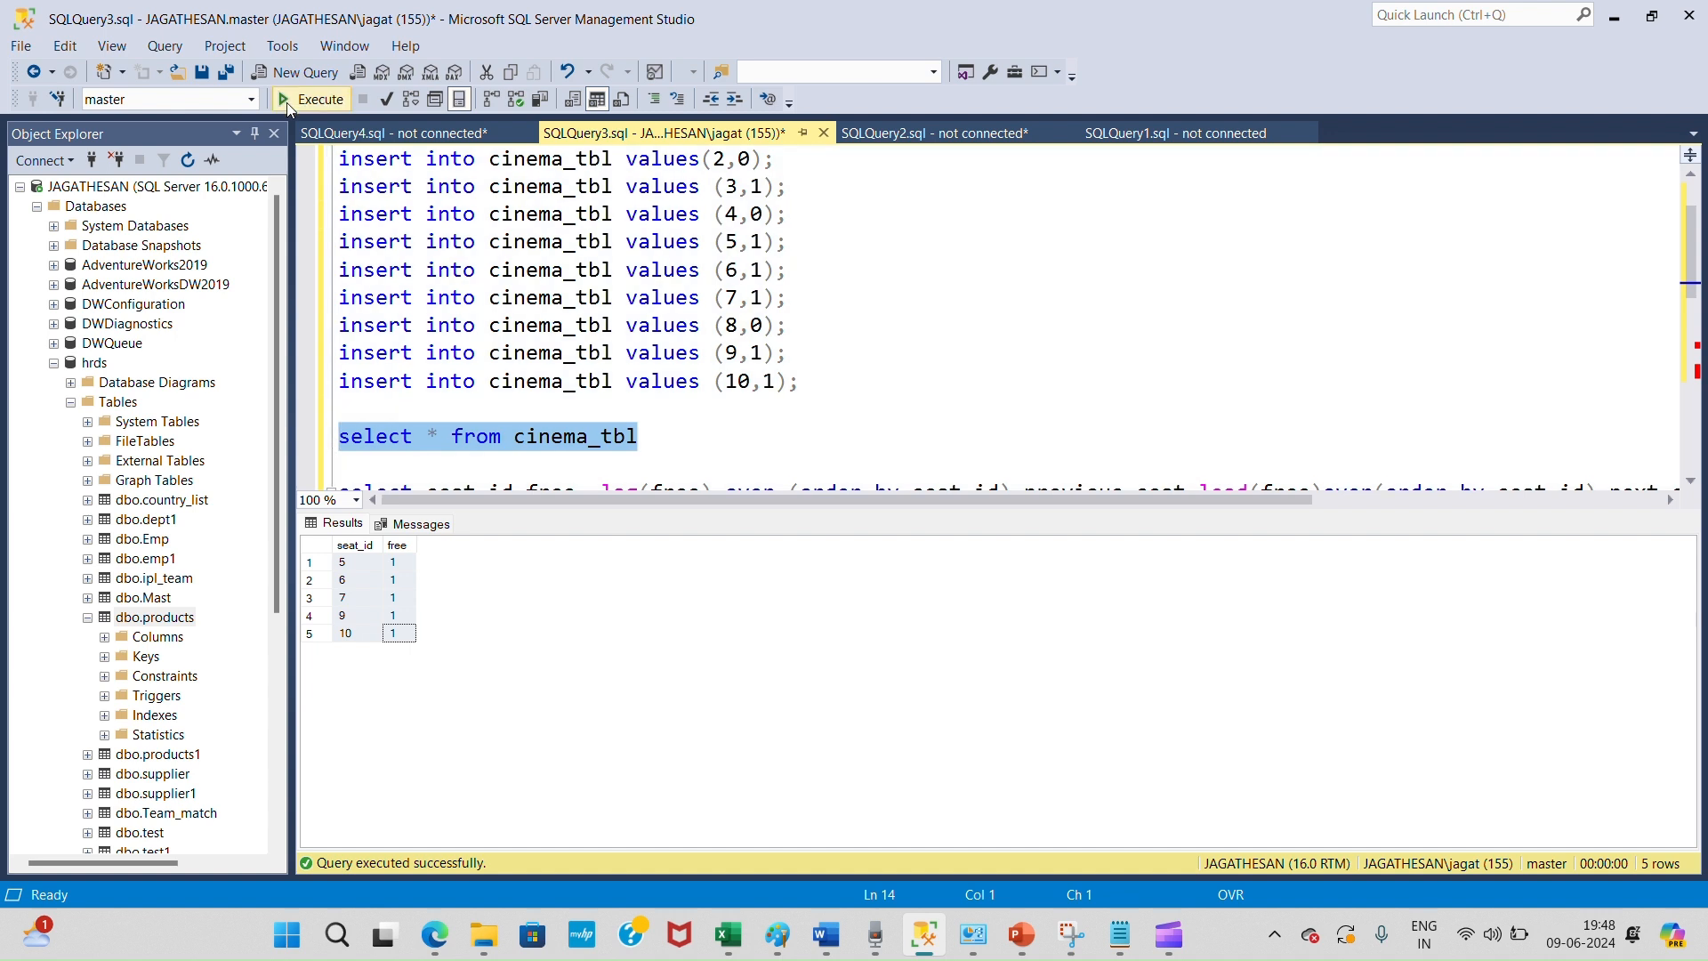
Run select * from cinema_tbl, returning all ten seats with their free values.
{"action": "left_click", "coordinate": [318, 98]}
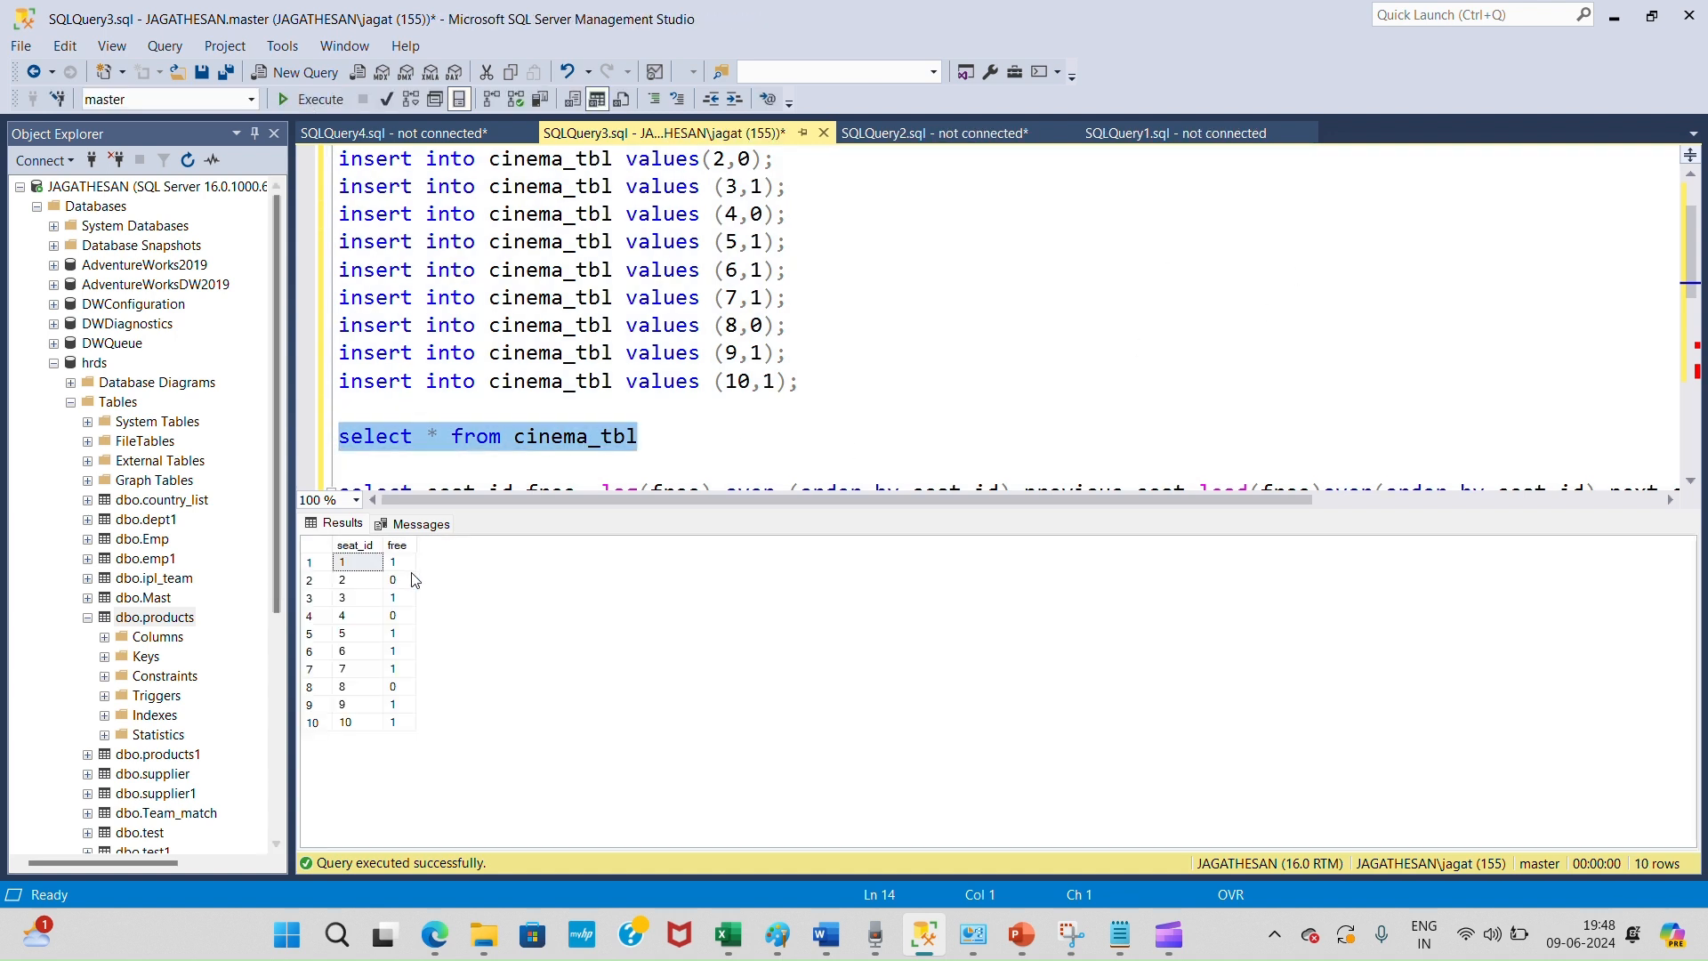
{"action": "mouse_move", "coordinate": [411, 609]}
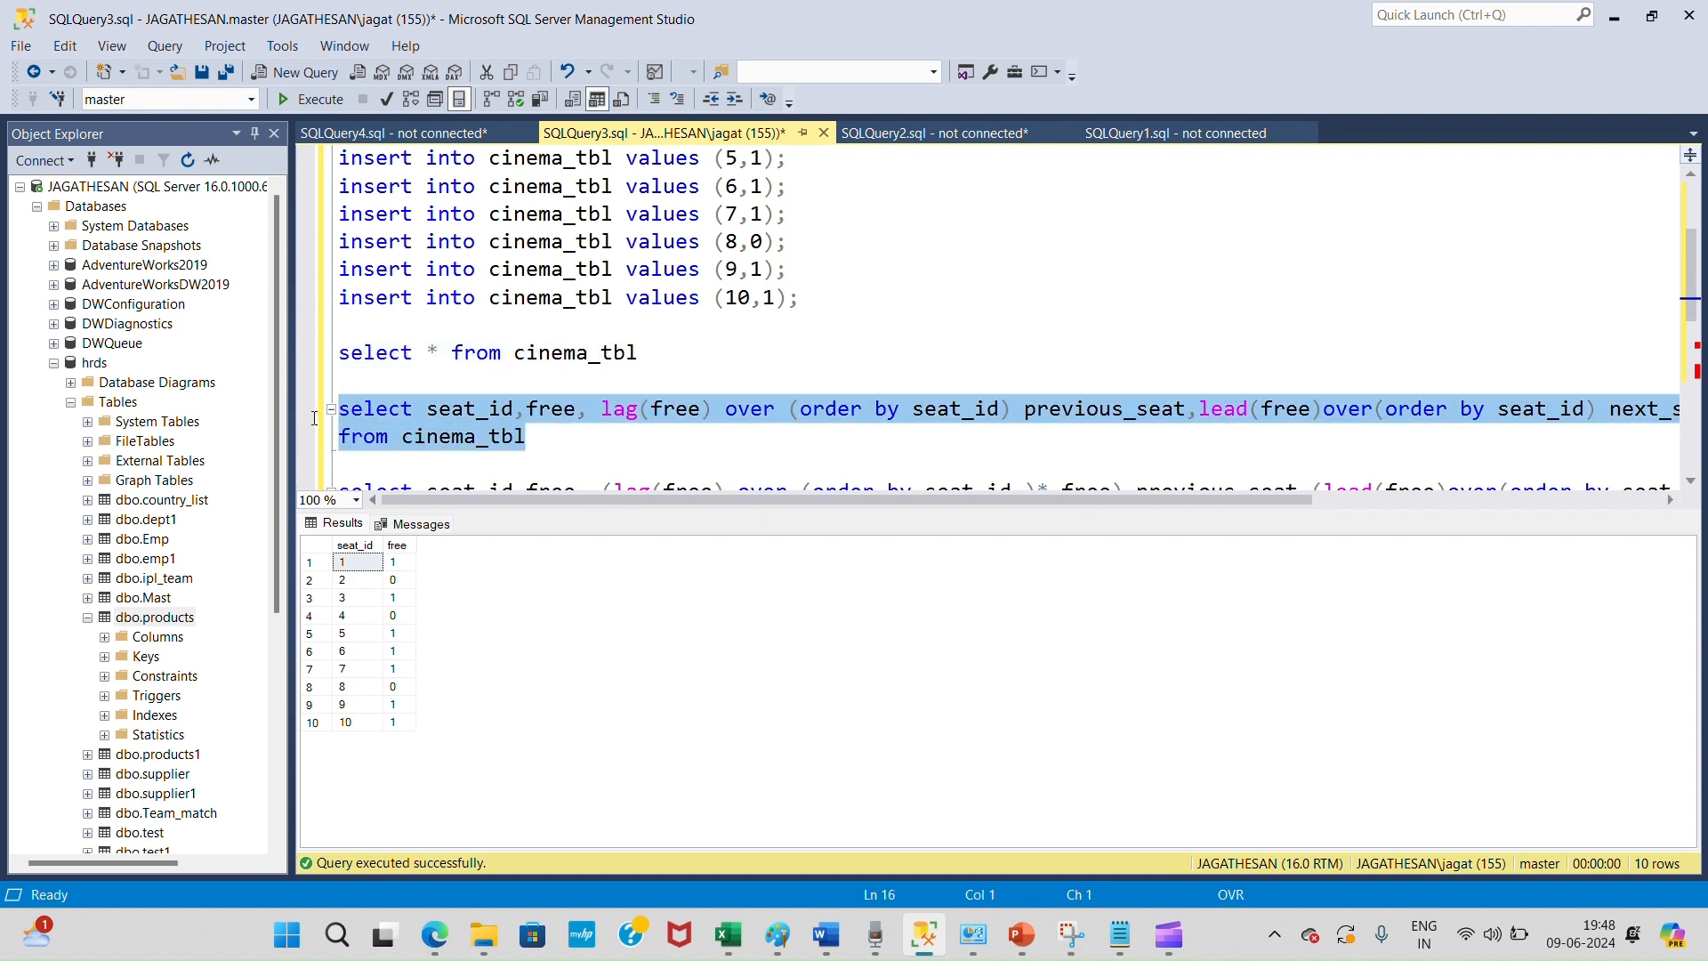
Run the LAG/LEAD query showing previous_seat and next_seat status for each seat.
{"action": "left_click", "coordinate": [320, 99]}
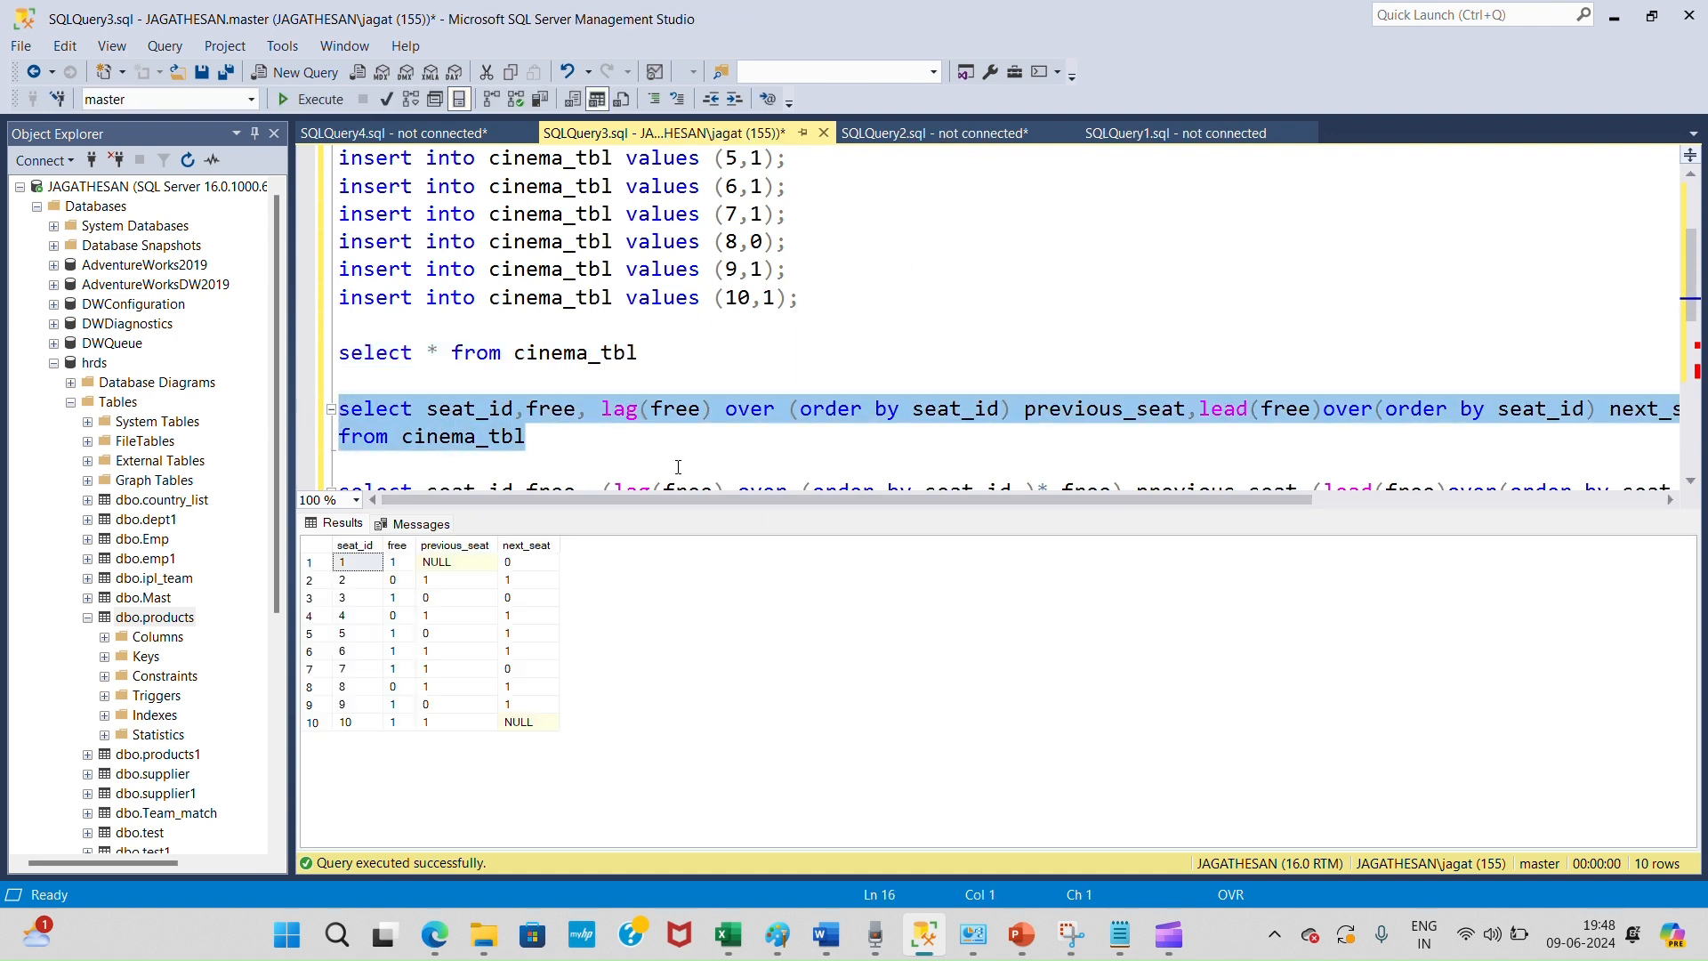
{"action": "scroll", "scroll_direction": "down", "scroll_amount": 3}
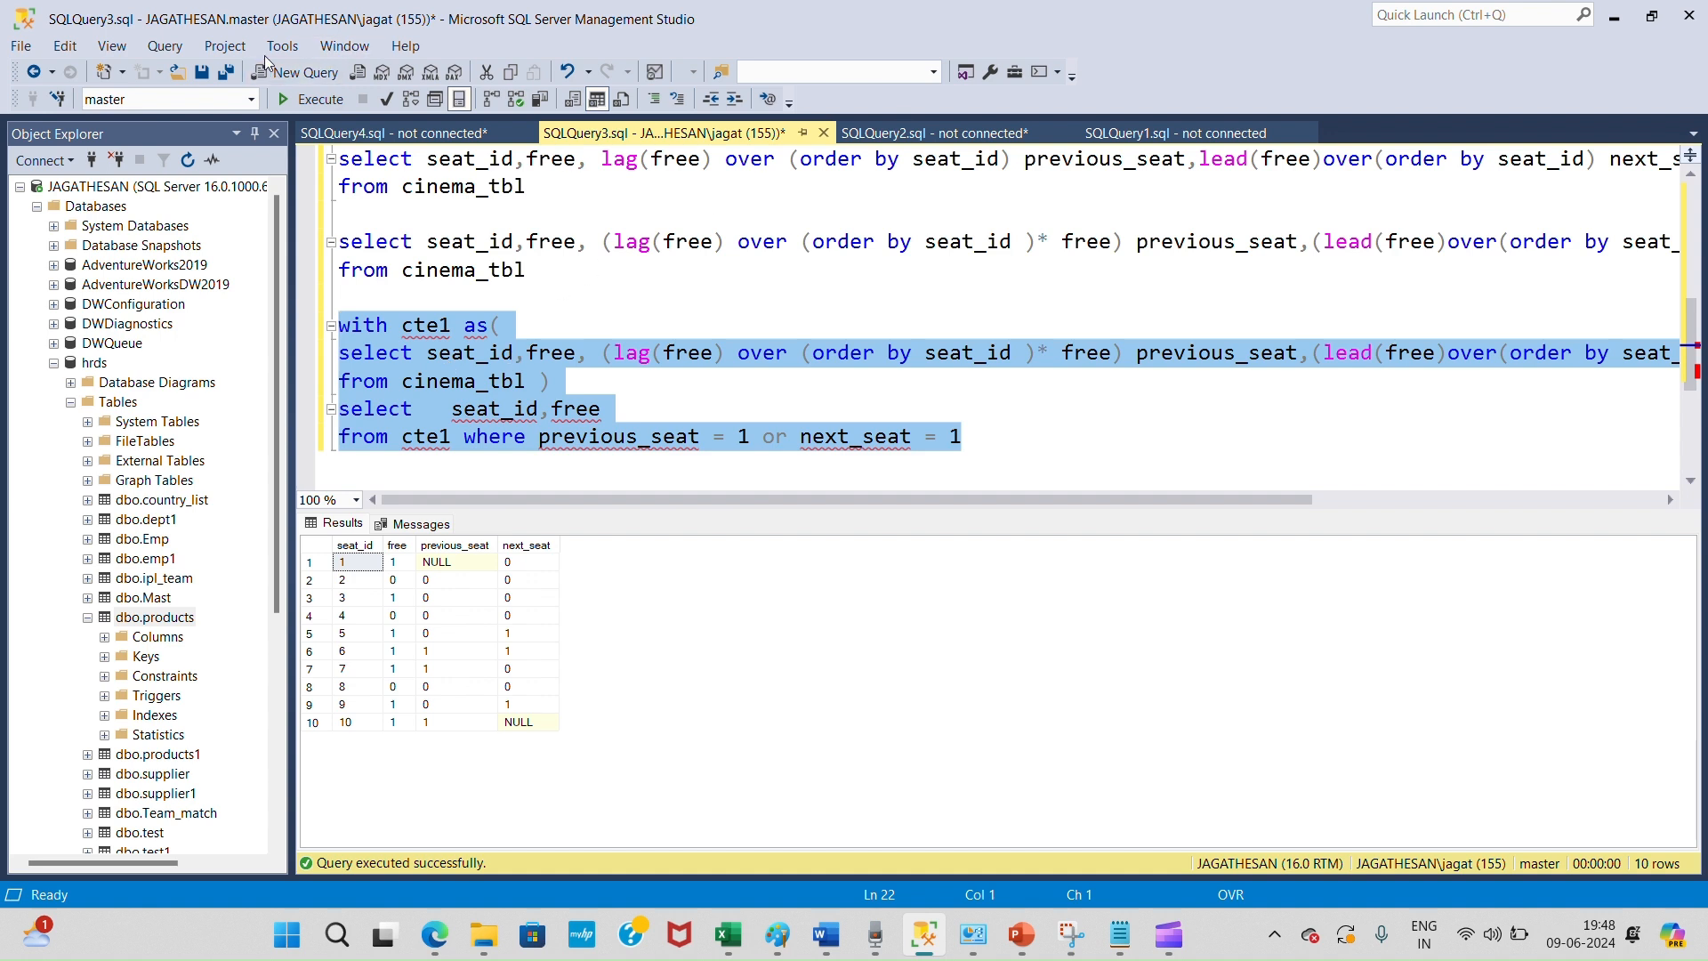
Run the cte1 query, returning only consecutive free seats 5, 6, 7, 9 and 10.
{"action": "left_click", "coordinate": [320, 98]}
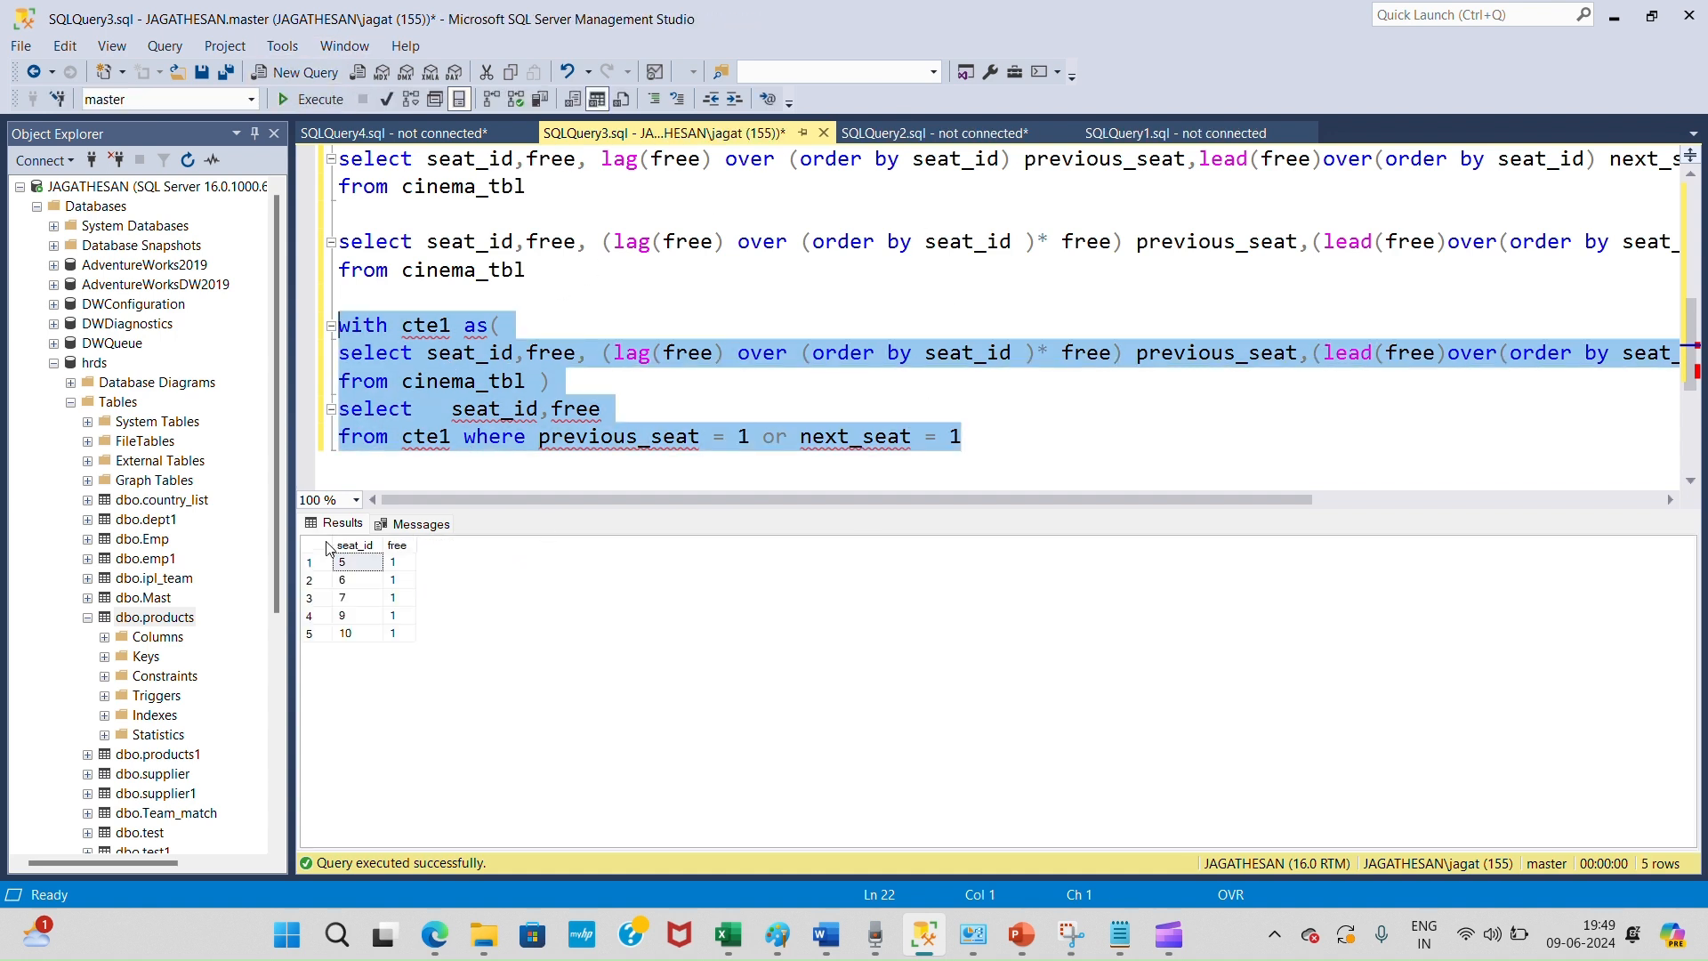
{"action": "mouse_move", "coordinate": [345, 584]}
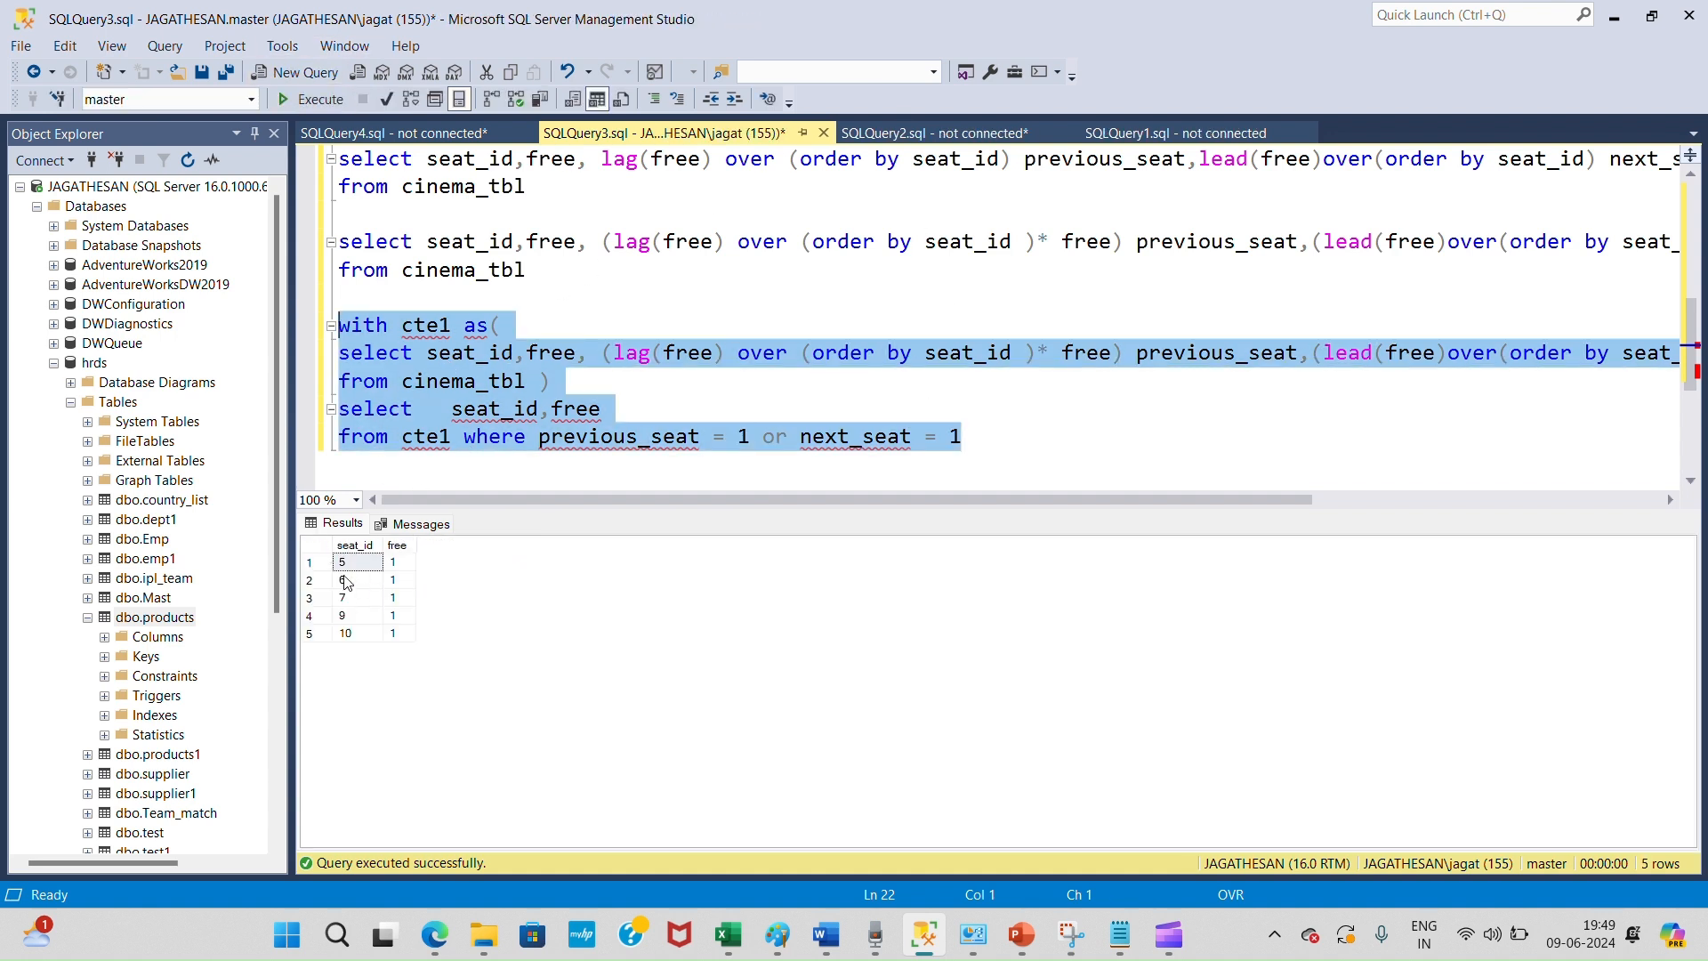
{"action": "mouse_move", "coordinate": [362, 616]}
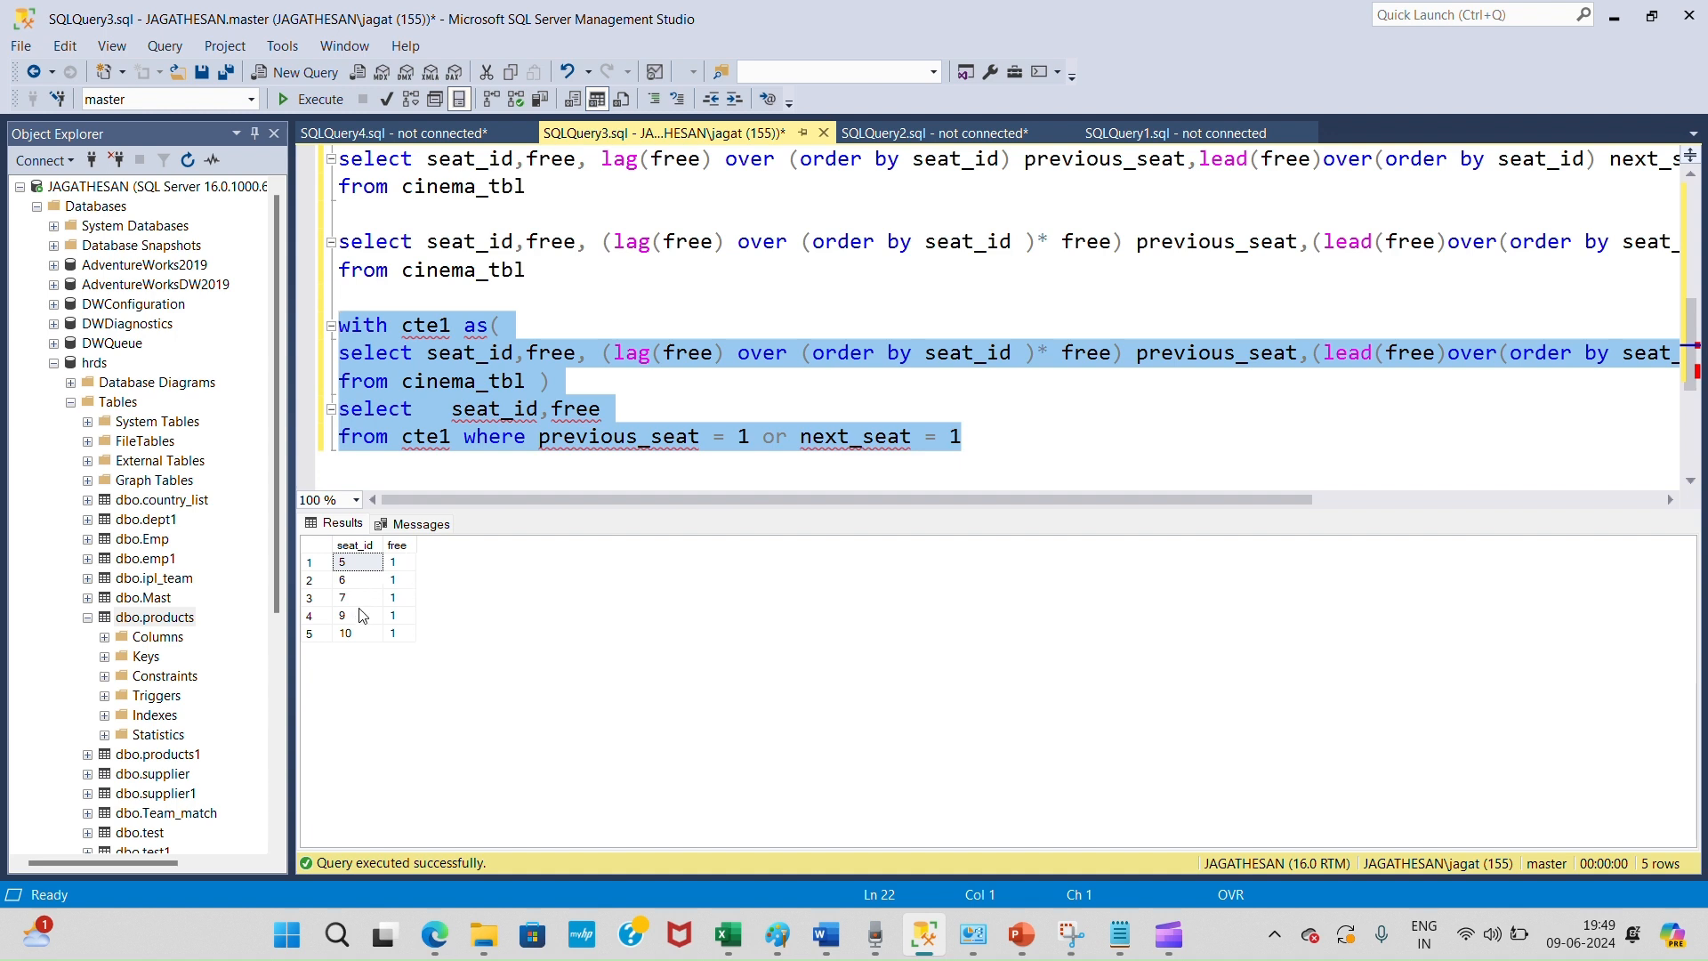